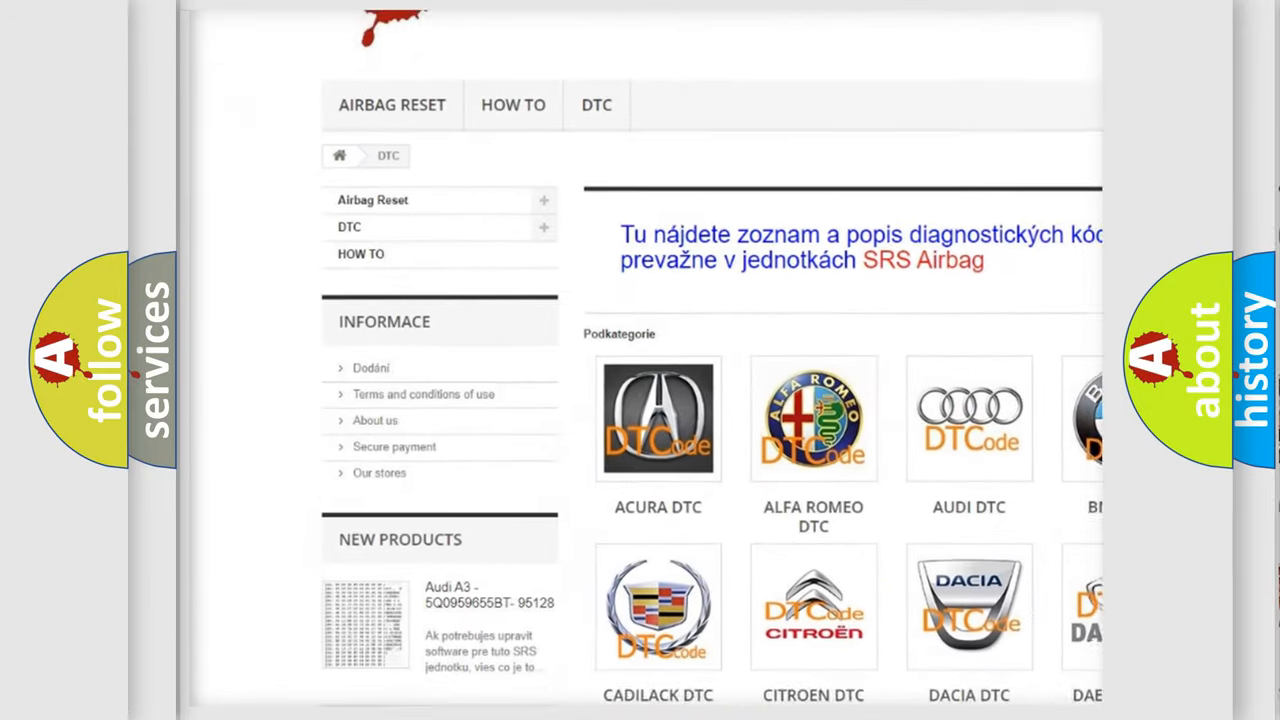
# Step: Scroll the DTC brand catalogue down to the Isuzu, Jeep and Kia tiles
pyautogui.scroll(-3)
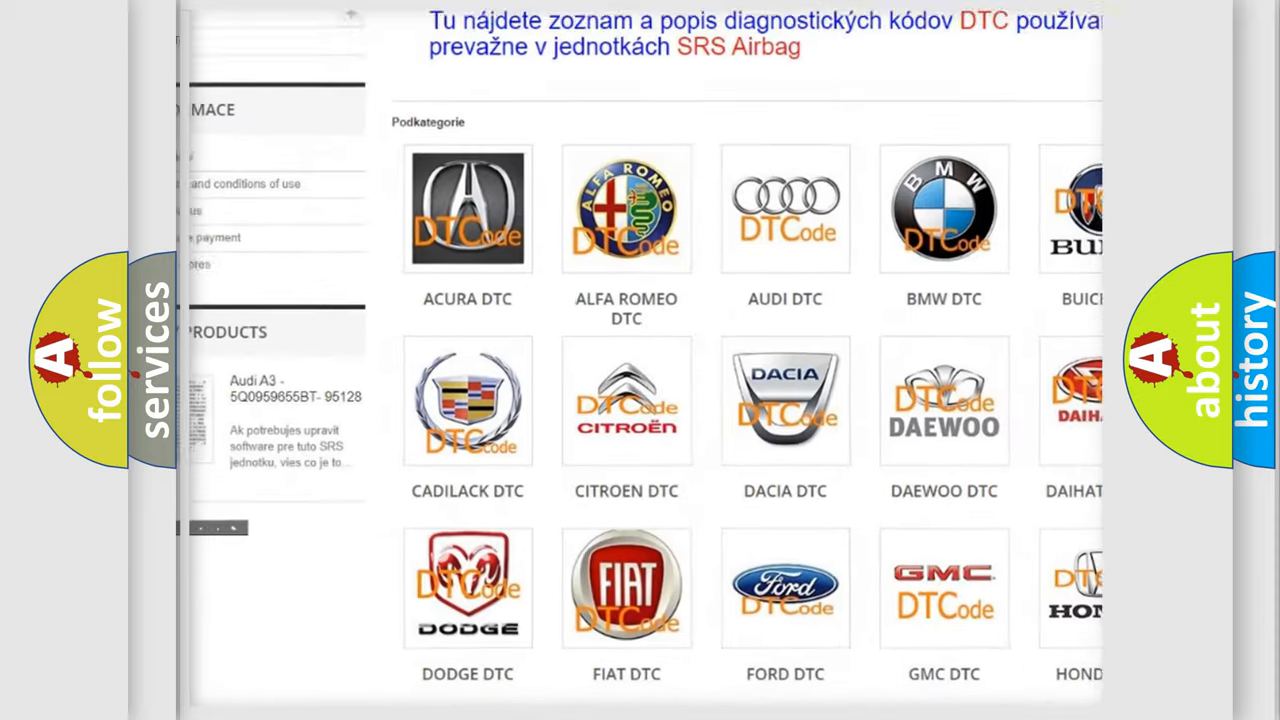
pyautogui.scroll(-3)
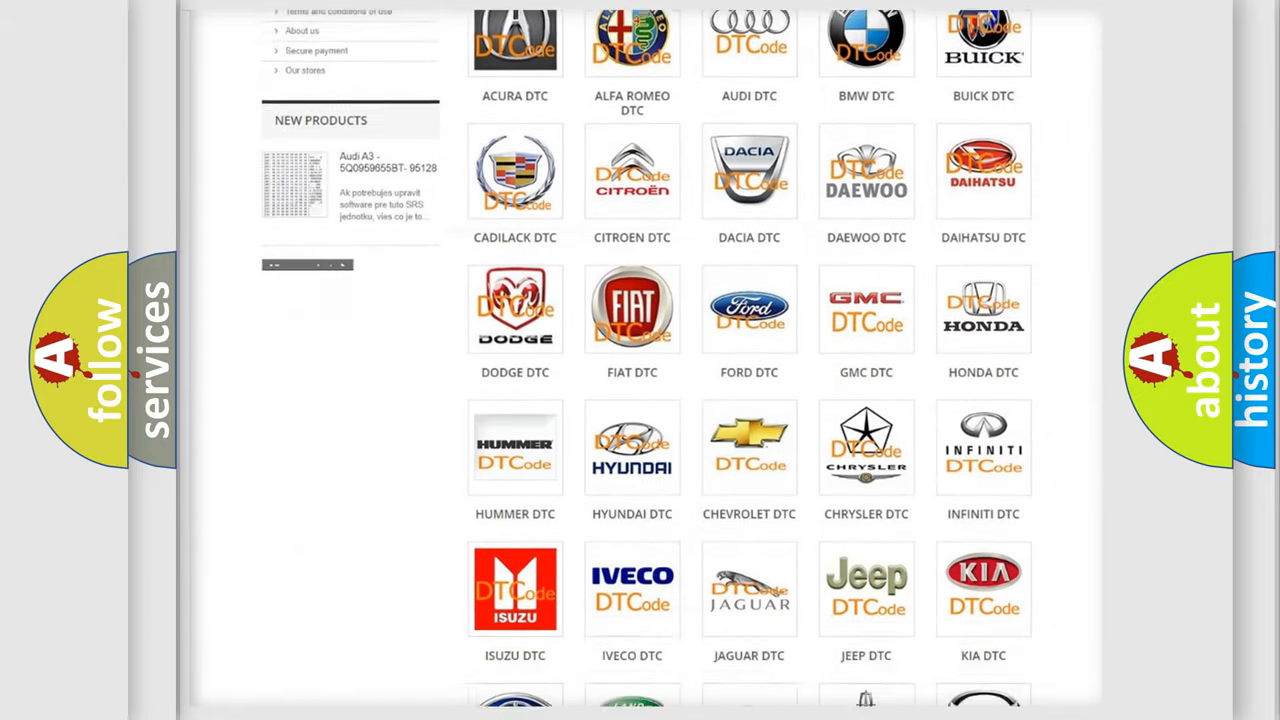
pyautogui.scroll(-3)
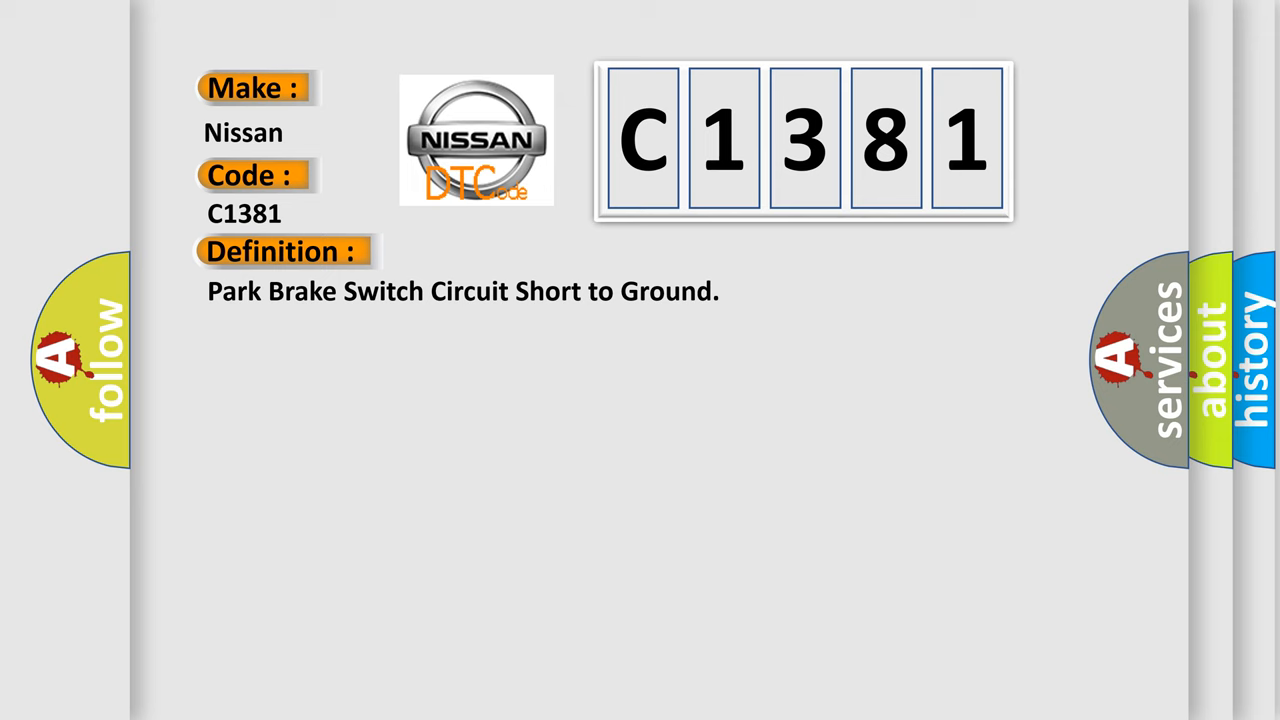
# Step: Advance the slide to show the C1381 description about the park brake switch input shorting to ground
pyautogui.click(520, 252)
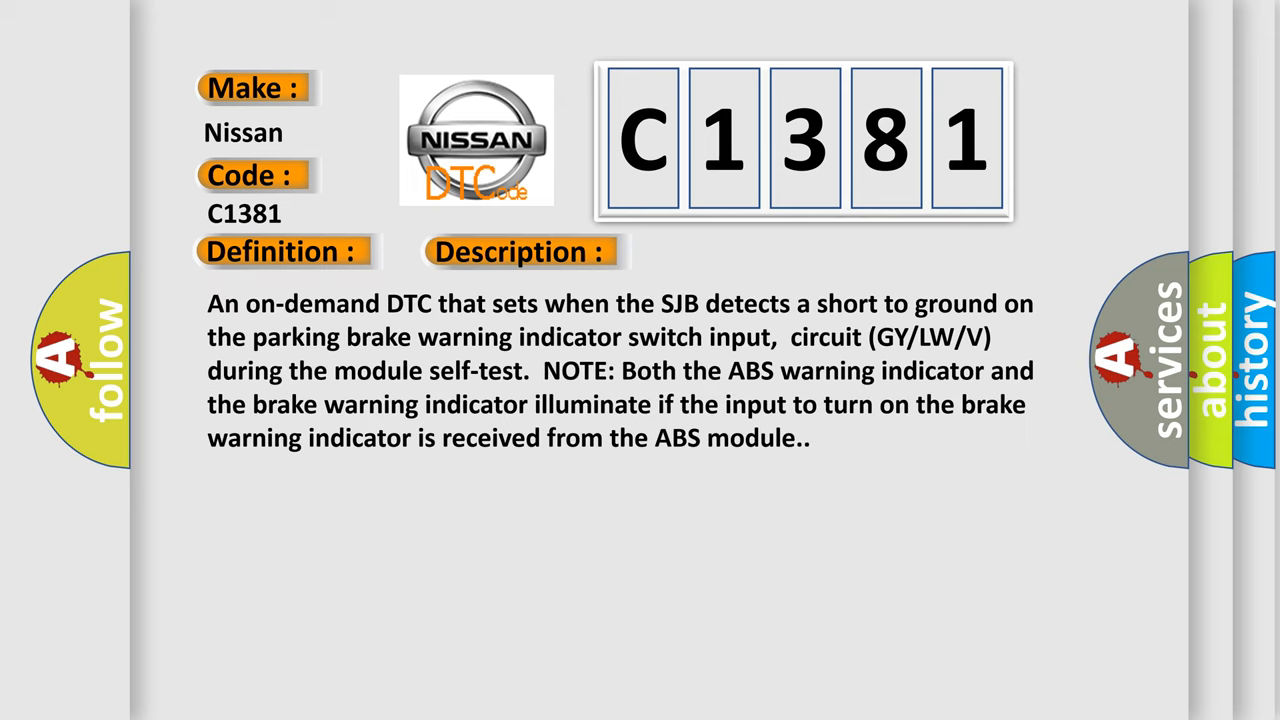